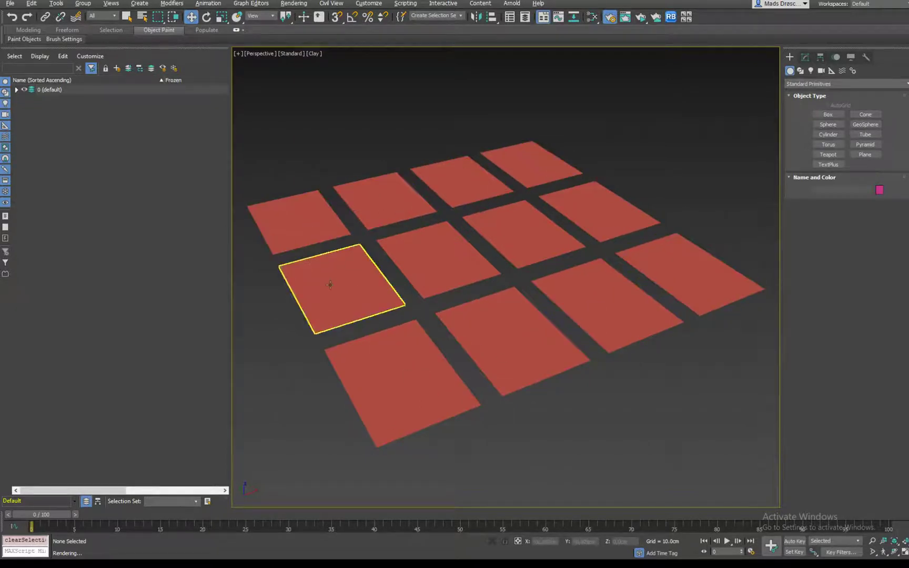
Deselect the plane and show the Slate graph with the four flower Bitmap Lookup nodes.
{"action": "left_click", "coordinate": [598, 328]}
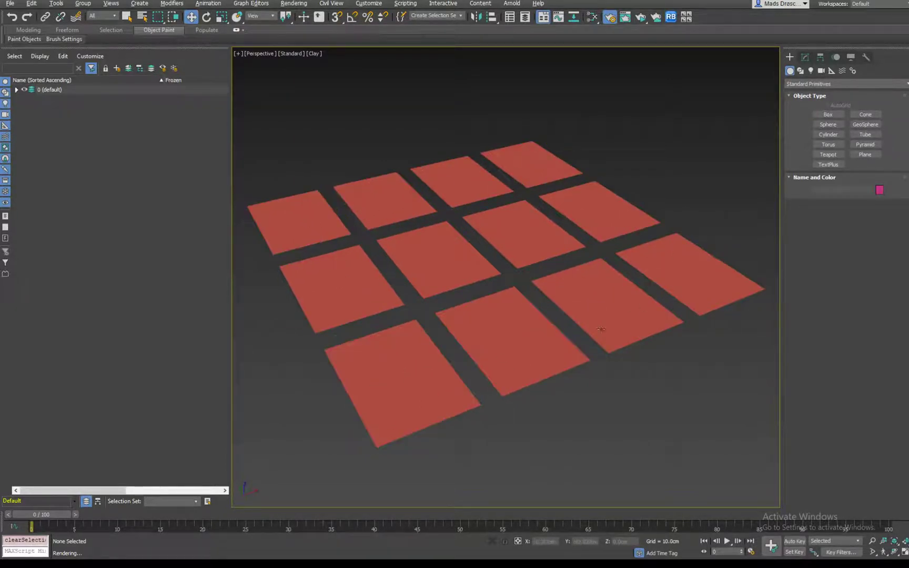
{"action": "left_click", "coordinate": [508, 344]}
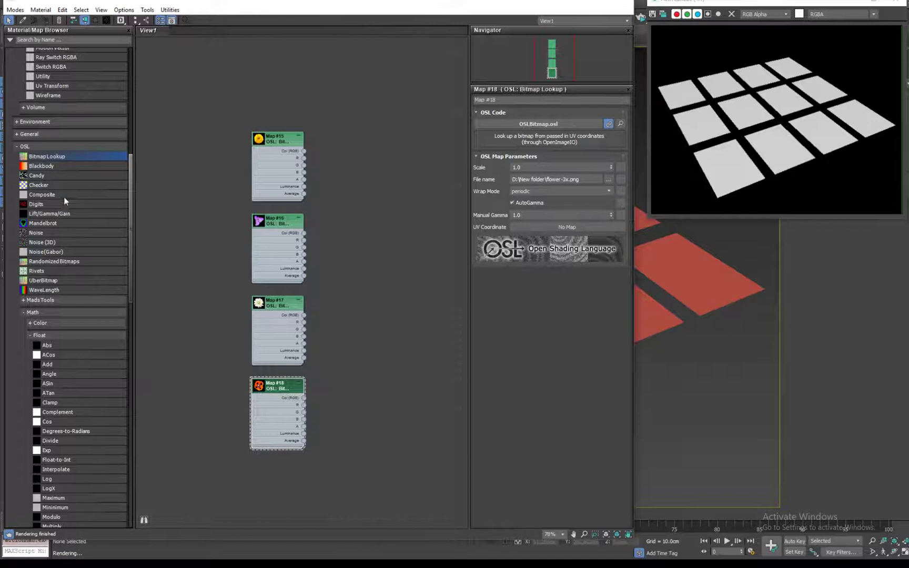
Add a fifth OSL Bitmap Lookup loading flower-1.png and hide its unused nodeslots.
{"action": "scroll", "scroll_direction": "down", "scroll_amount": 3}
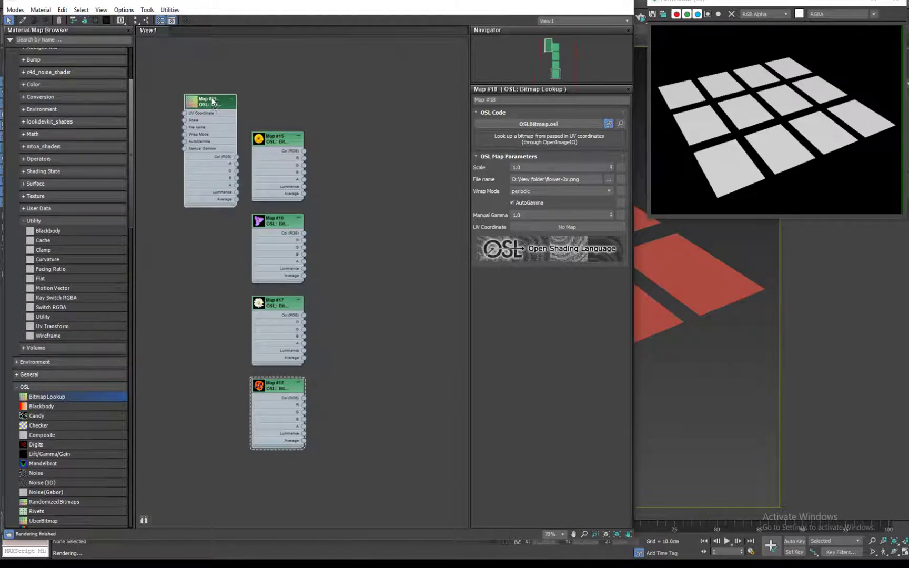
{"action": "left_click", "coordinate": [608, 179]}
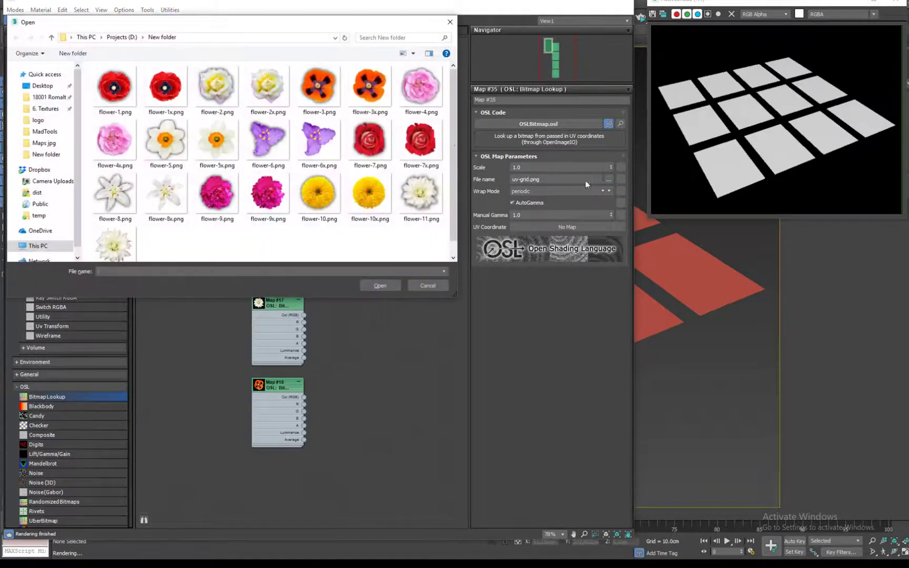
{"action": "left_click", "coordinate": [380, 286]}
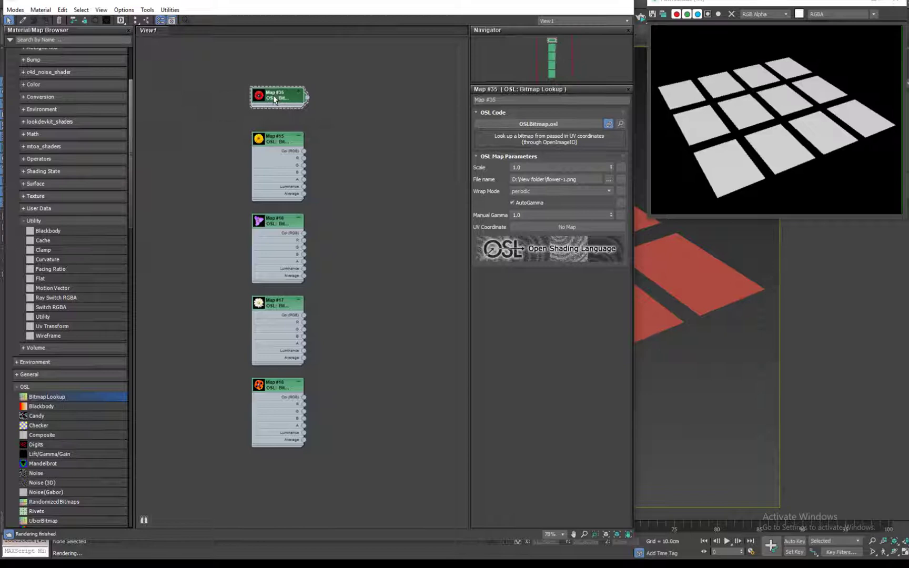
{"action": "right_click", "coordinate": [274, 99]}
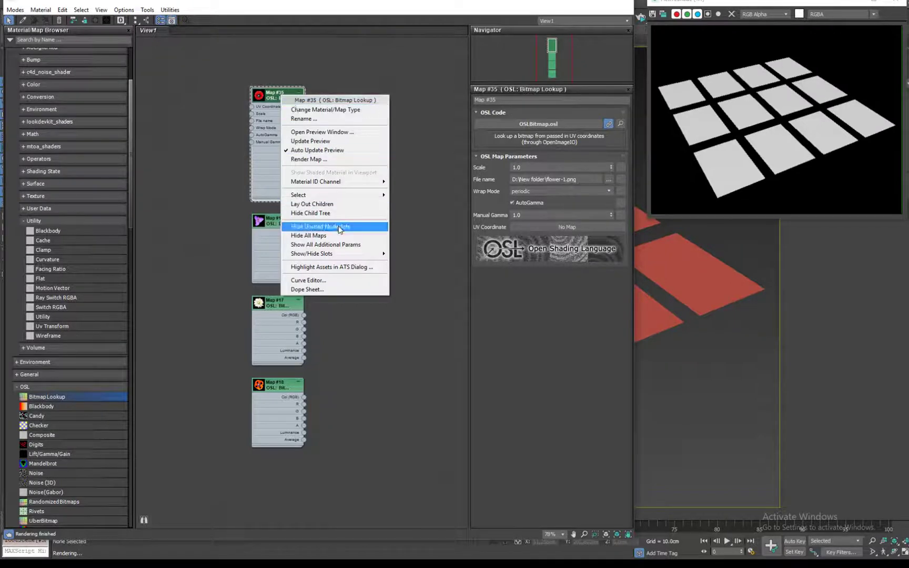
{"action": "left_click", "coordinate": [335, 226]}
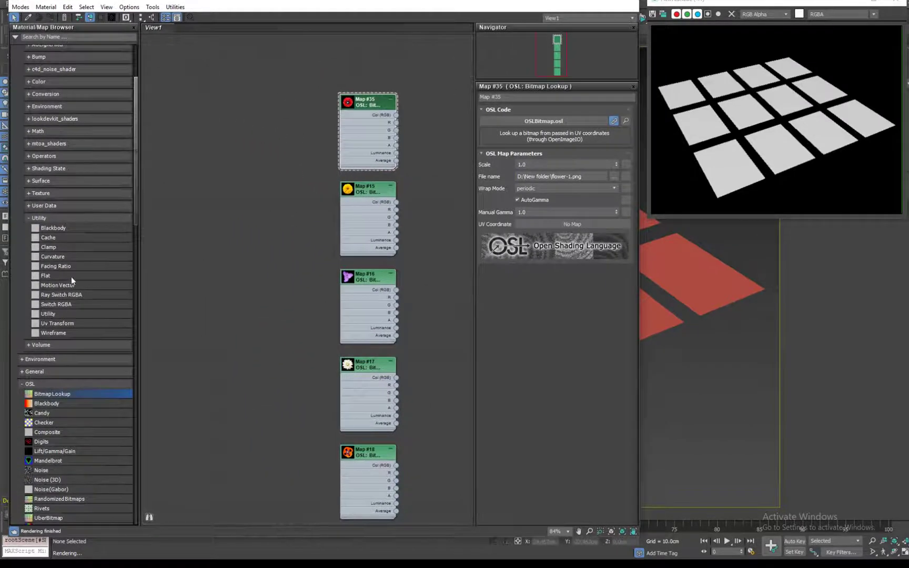
Add Node Name/Hash, Random by Index and Range/Remapper nodes, wiring Hash into Idx.
{"action": "scroll", "scroll_direction": "down", "scroll_amount": 3}
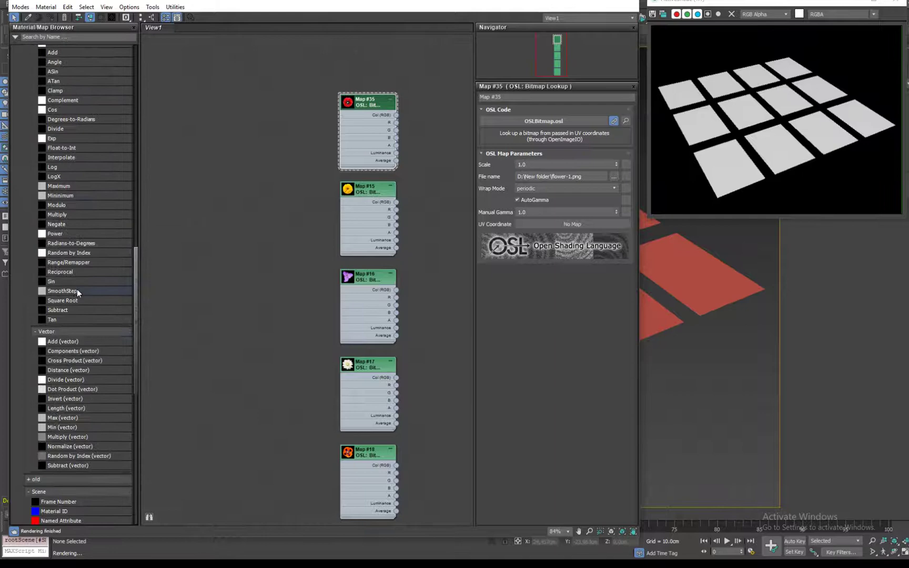
{"action": "scroll", "scroll_direction": "down", "scroll_amount": 3}
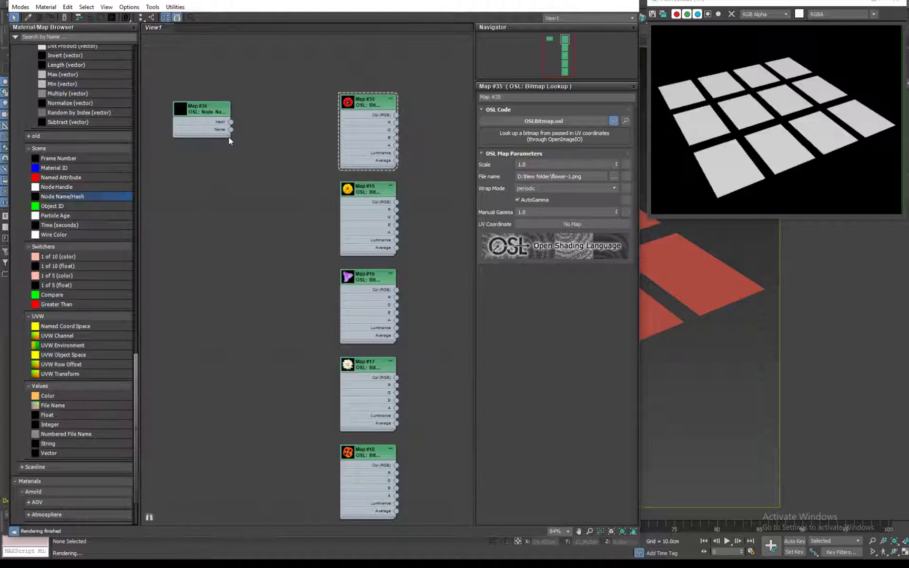
{"action": "left_click", "coordinate": [201, 107]}
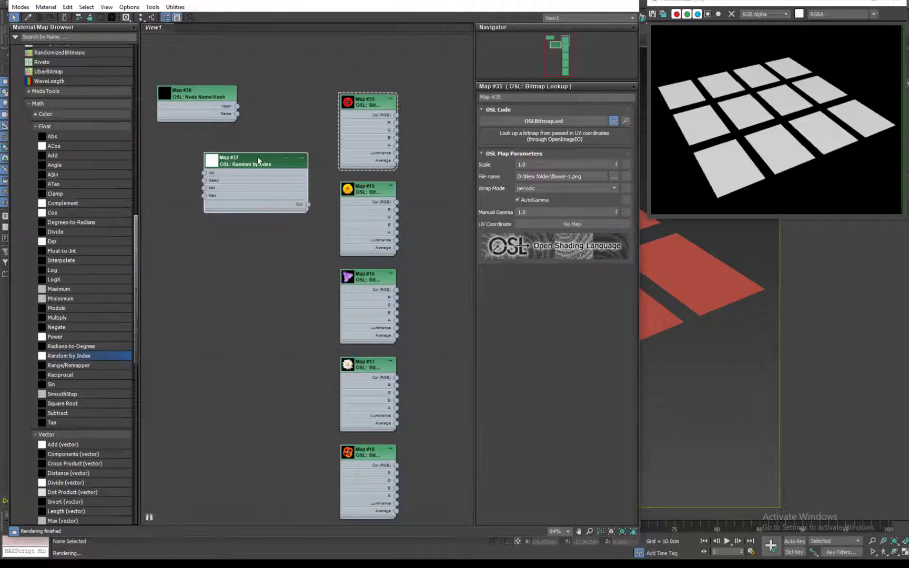
{"action": "scroll", "scroll_direction": "down", "scroll_amount": 3}
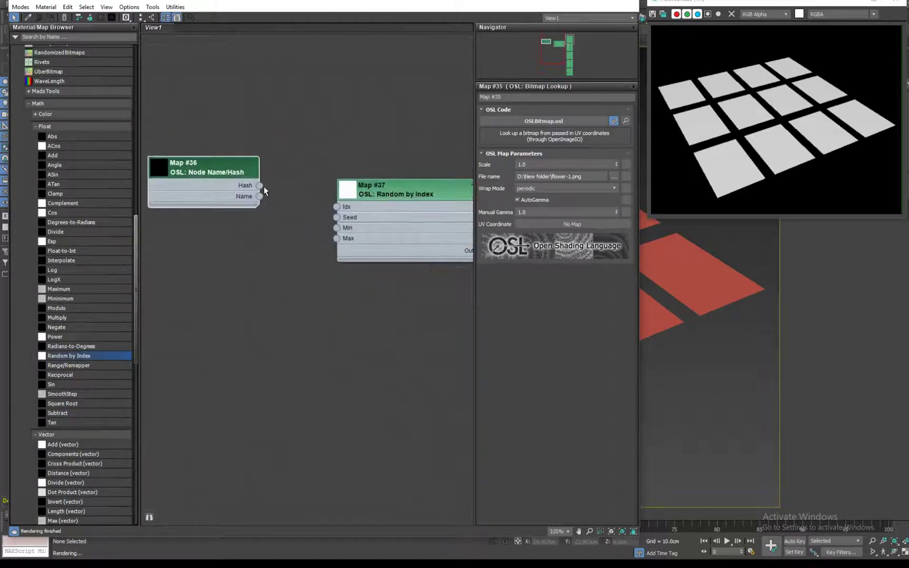
{"action": "left_click_drag", "start_coordinate": [260, 186], "coordinate": [308, 193]}
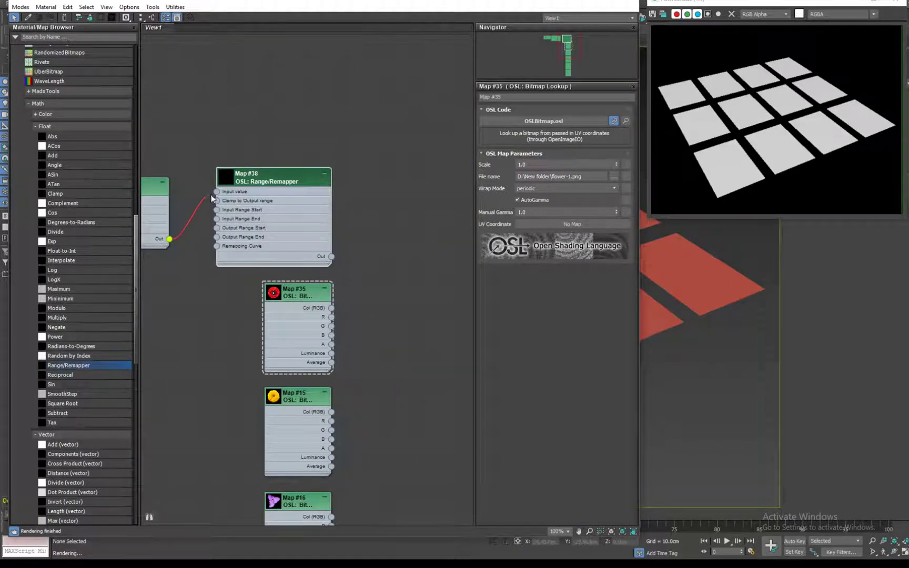
Move the Range/Remapper right and add a 1 of 5 (color) switcher node.
{"action": "left_click_drag", "start_coordinate": [273, 176], "coordinate": [415, 210]}
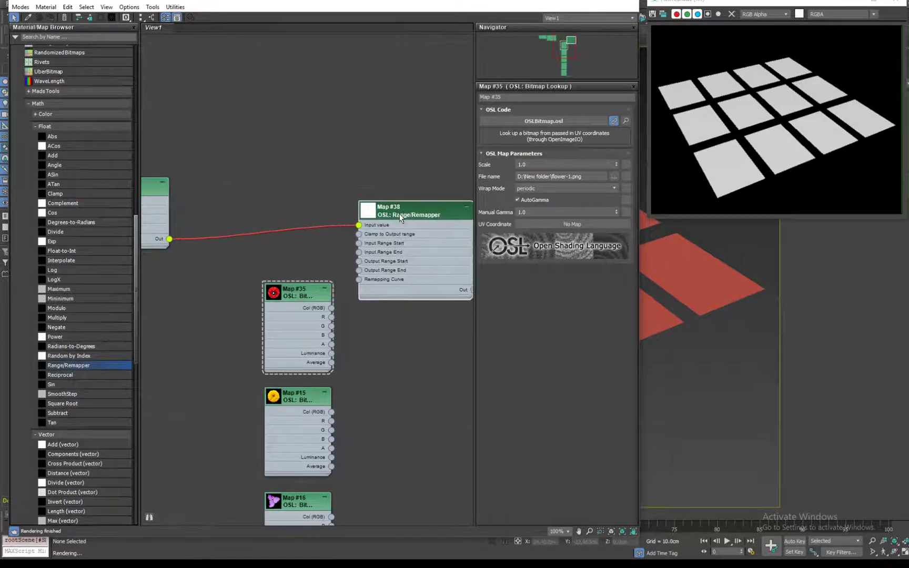
{"action": "scroll", "scroll_direction": "down", "scroll_amount": 3}
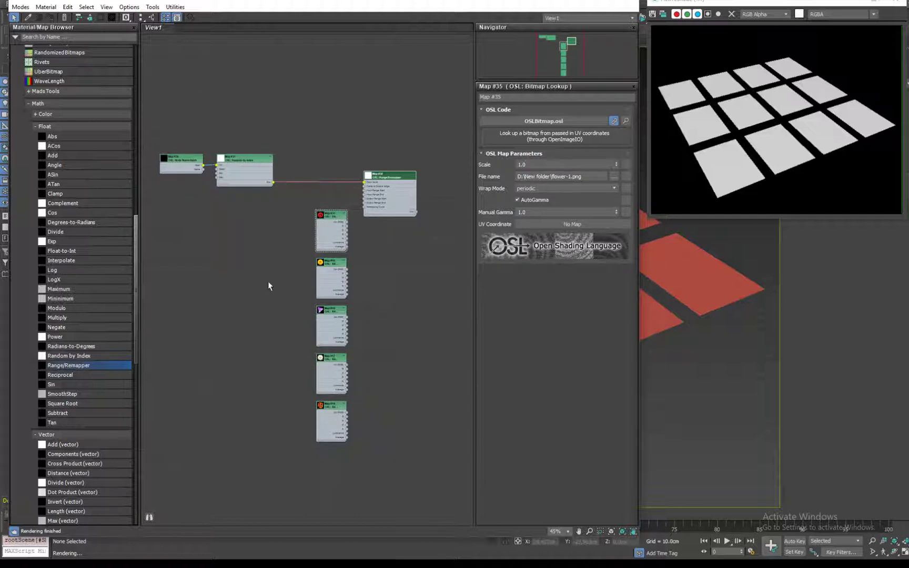
{"action": "scroll", "scroll_direction": "down", "scroll_amount": 3}
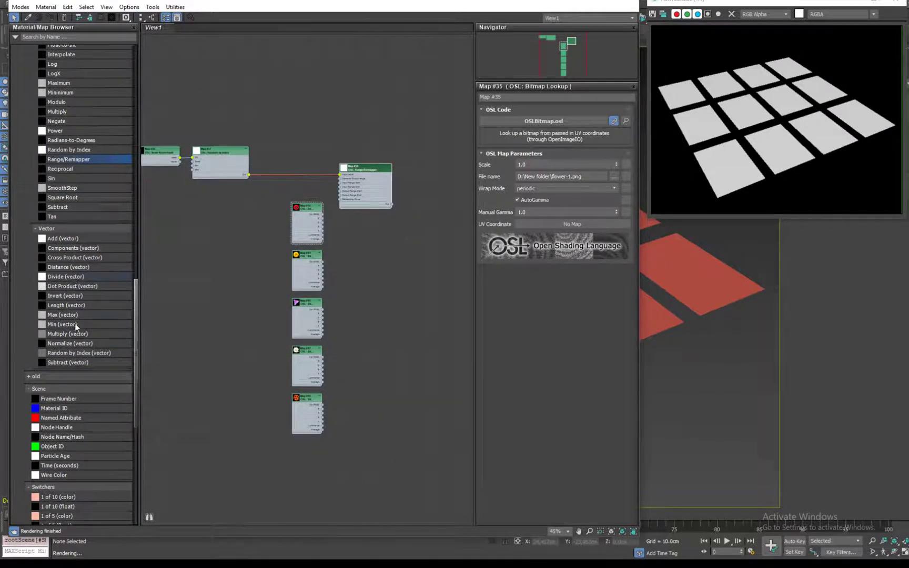
{"action": "scroll", "scroll_direction": "down", "scroll_amount": 3}
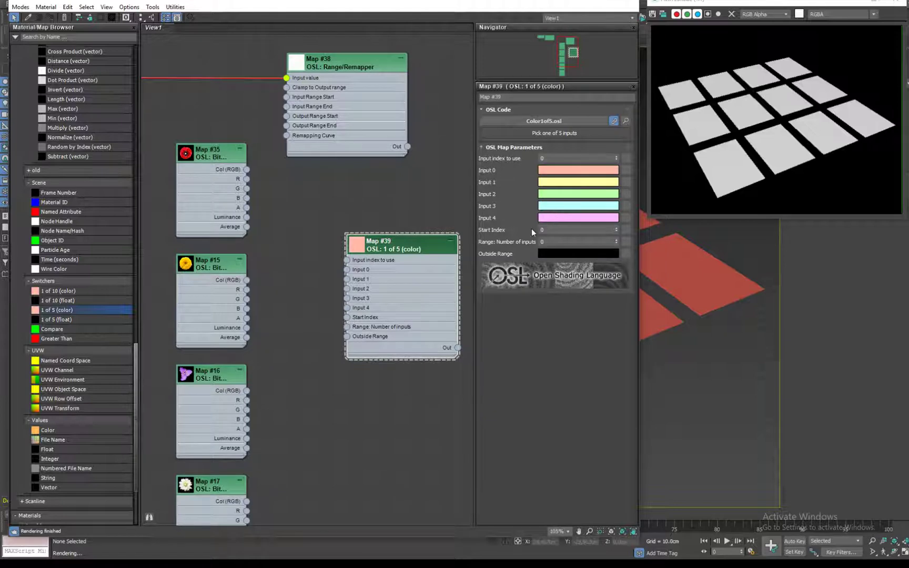
Give the switcher 5 inputs, wire bitmaps to Inputs 0–4 and the remapper to its index.
{"action": "left_click", "coordinate": [576, 242]}
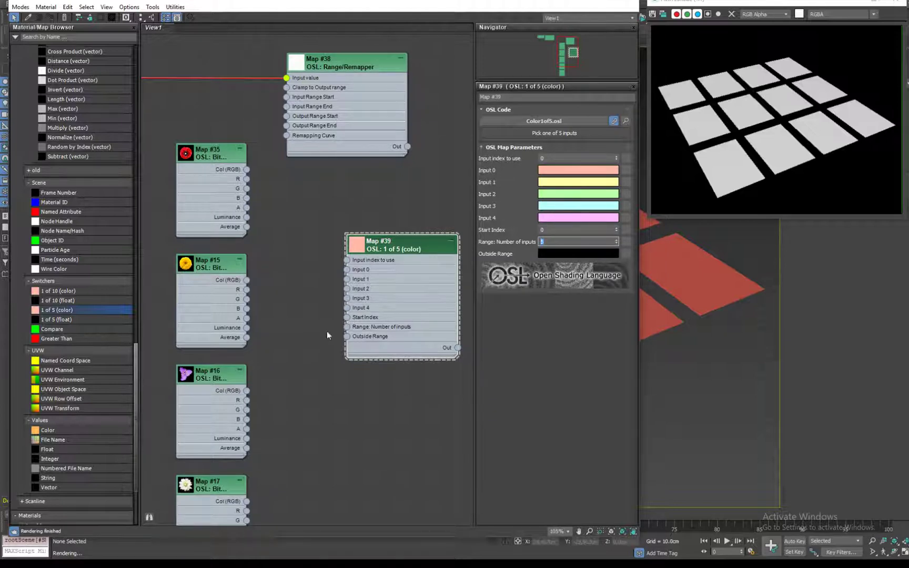
{"action": "left_click_drag", "start_coordinate": [247, 169], "coordinate": [306, 274]}
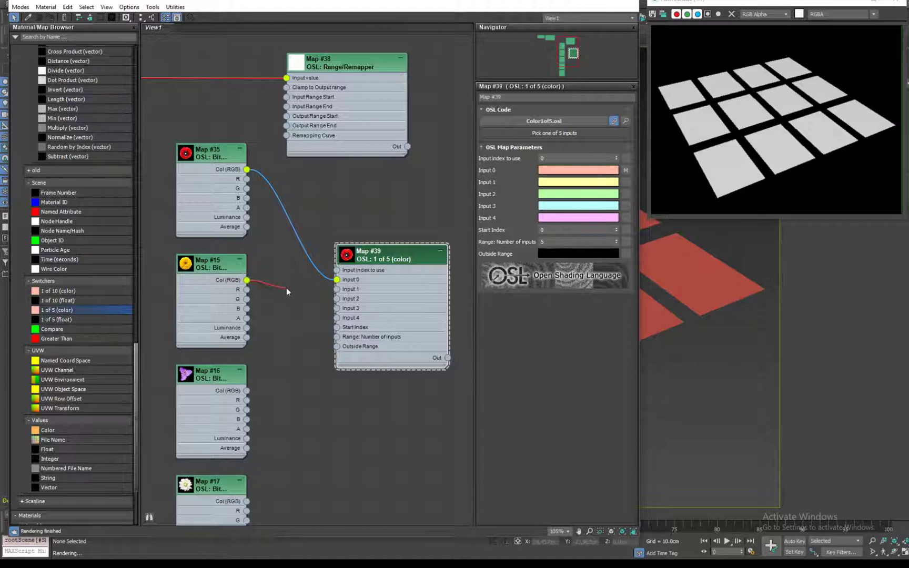
{"action": "left_click_drag", "start_coordinate": [392, 255], "coordinate": [382, 341]}
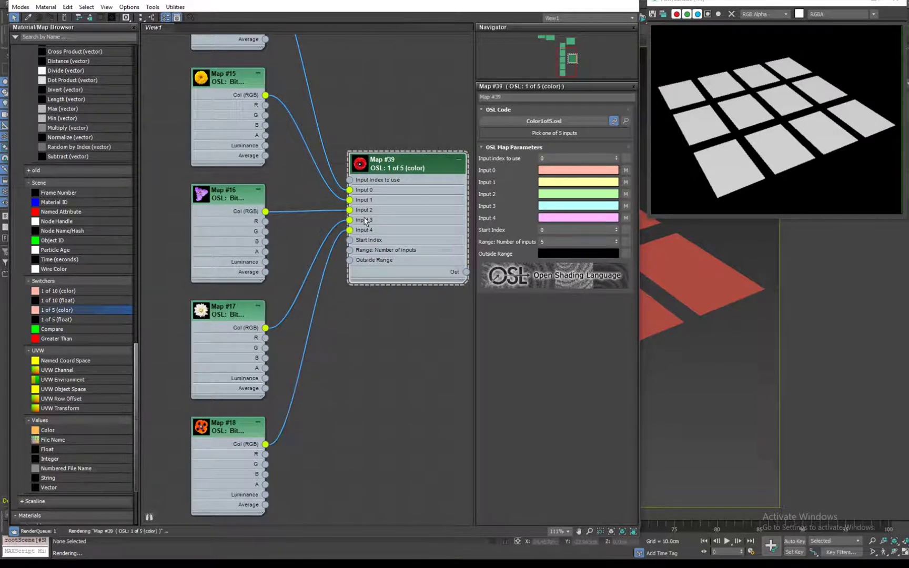
{"action": "scroll", "scroll_direction": "down", "scroll_amount": 3}
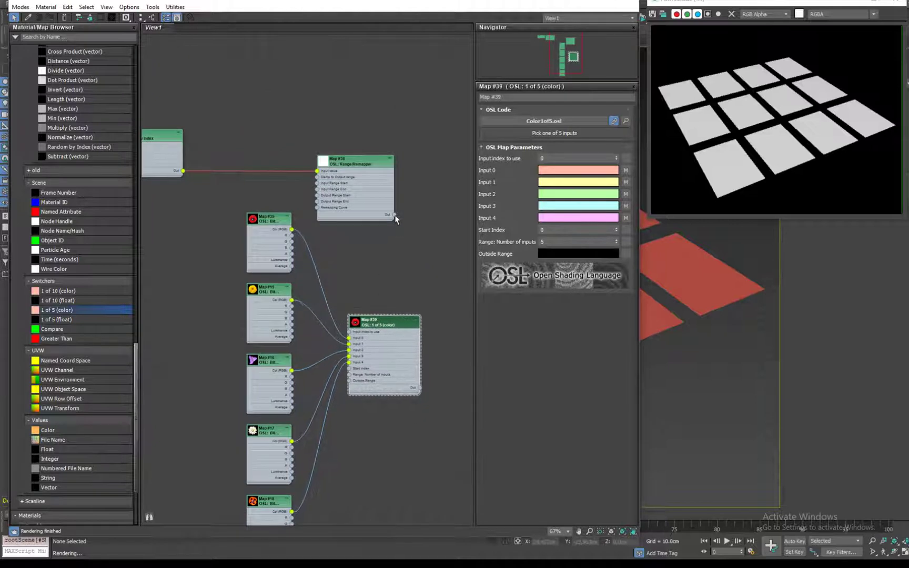
{"action": "left_click_drag", "start_coordinate": [393, 215], "coordinate": [348, 336]}
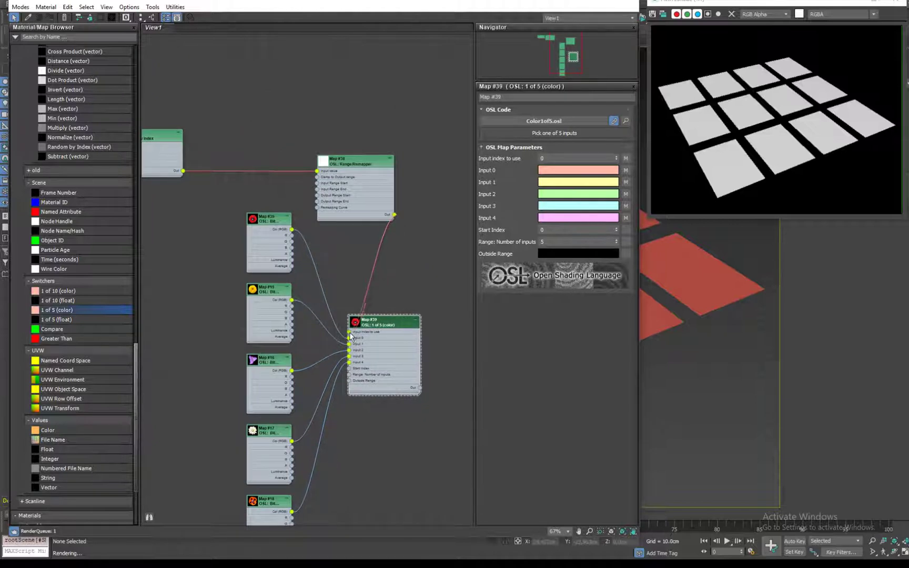
{"action": "left_click_drag", "start_coordinate": [355, 164], "coordinate": [306, 144]}
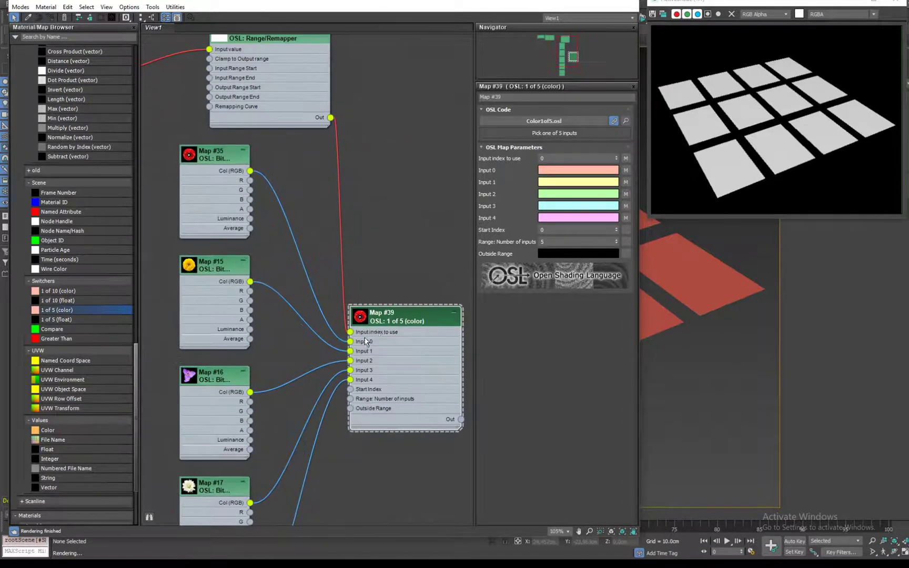
{"action": "scroll", "scroll_direction": "down", "scroll_amount": 3}
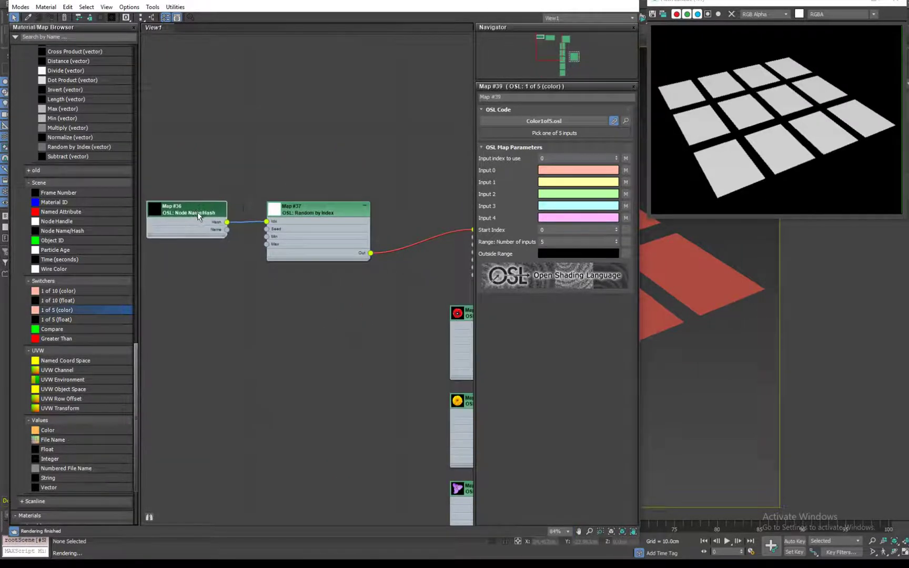
Select Node Name/Hash and place the Material #25 standard surface node beside the switcher.
{"action": "left_click", "coordinate": [186, 211]}
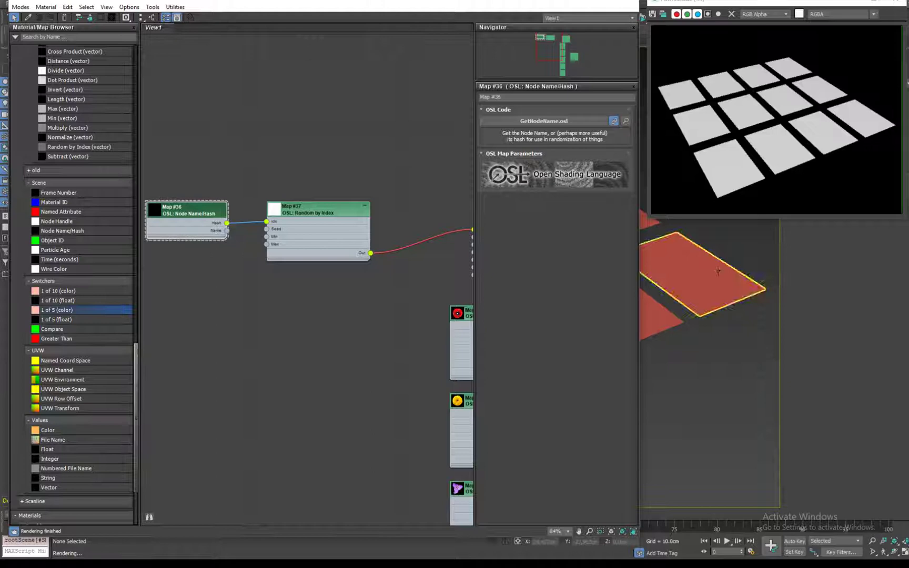
{"action": "mouse_move", "coordinate": [690, 274]}
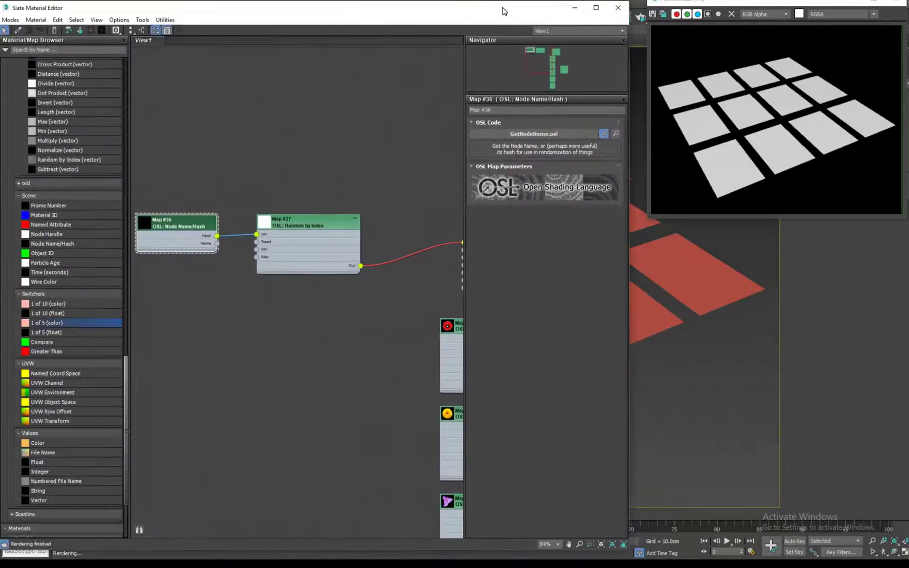
{"action": "left_click", "coordinate": [307, 222]}
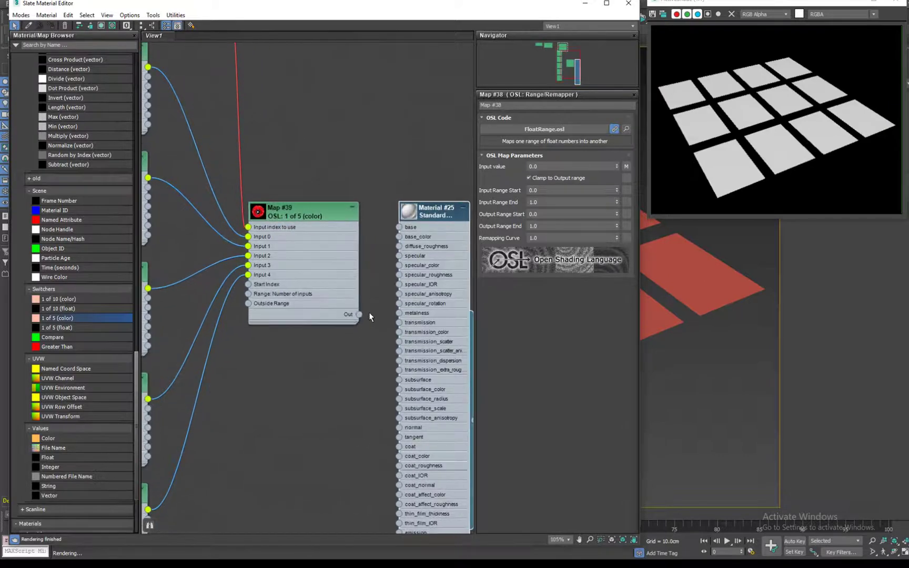
Connect the 1 of 5 switcher Out to Material #25's base_color input.
{"action": "left_click_drag", "start_coordinate": [359, 313], "coordinate": [399, 237]}
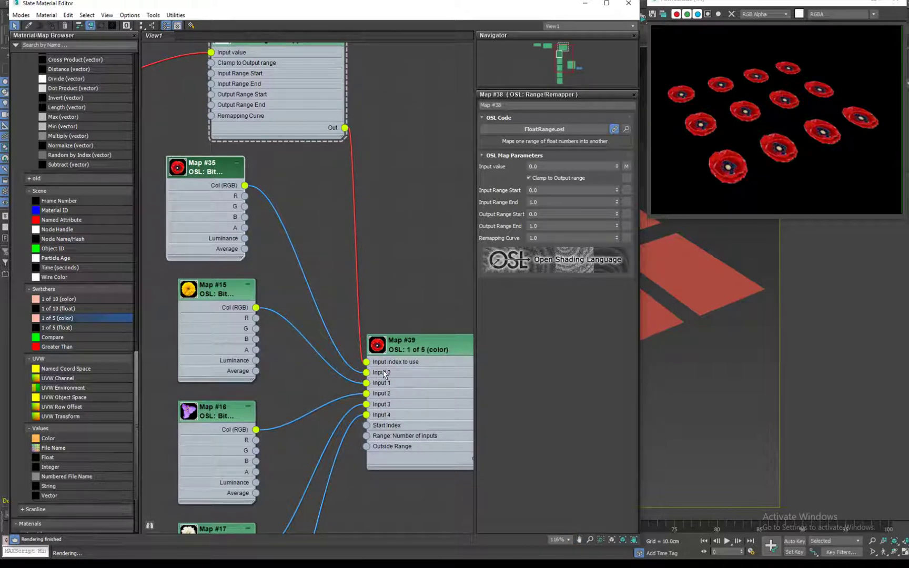
Change the Range/Remapper Output Range End to about 1.328.
{"action": "left_click", "coordinate": [571, 237]}
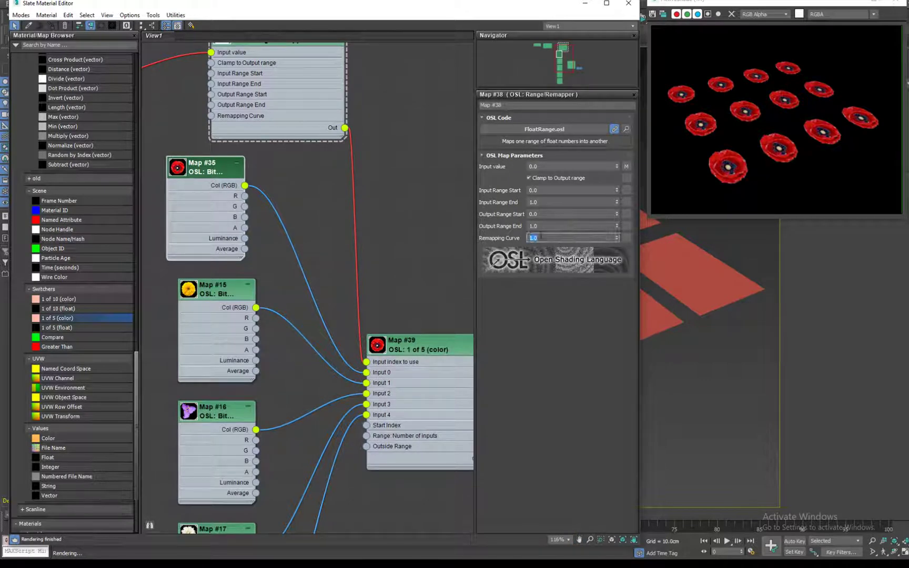
{"action": "left_click", "coordinate": [570, 226]}
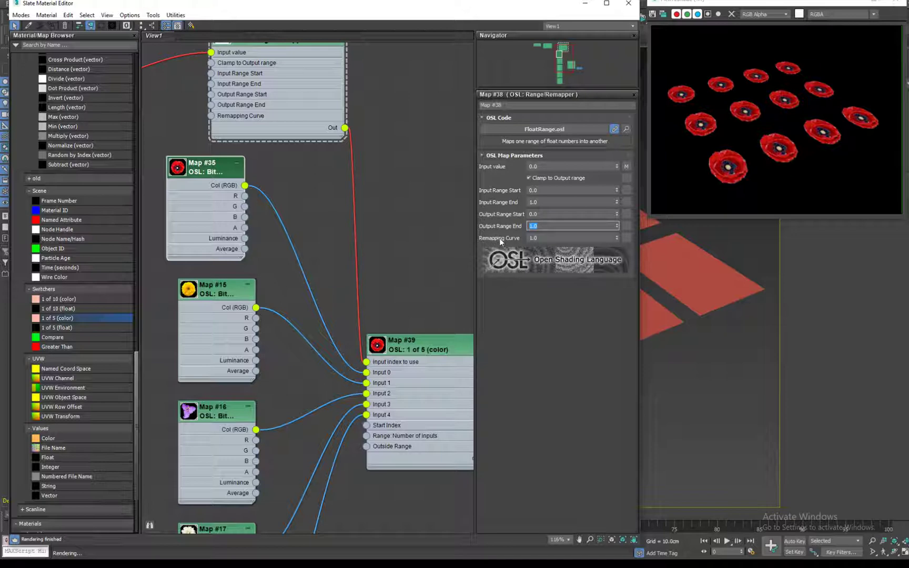
{"action": "mouse_move", "coordinate": [404, 294]}
{"action": "type", "text": "1.328"}
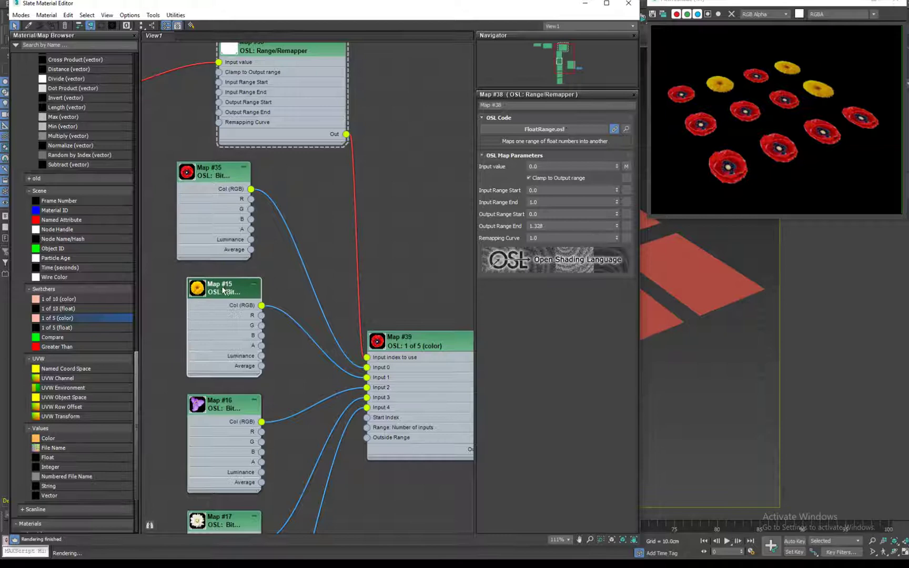
{"action": "triple_click", "coordinate": [568, 225]}
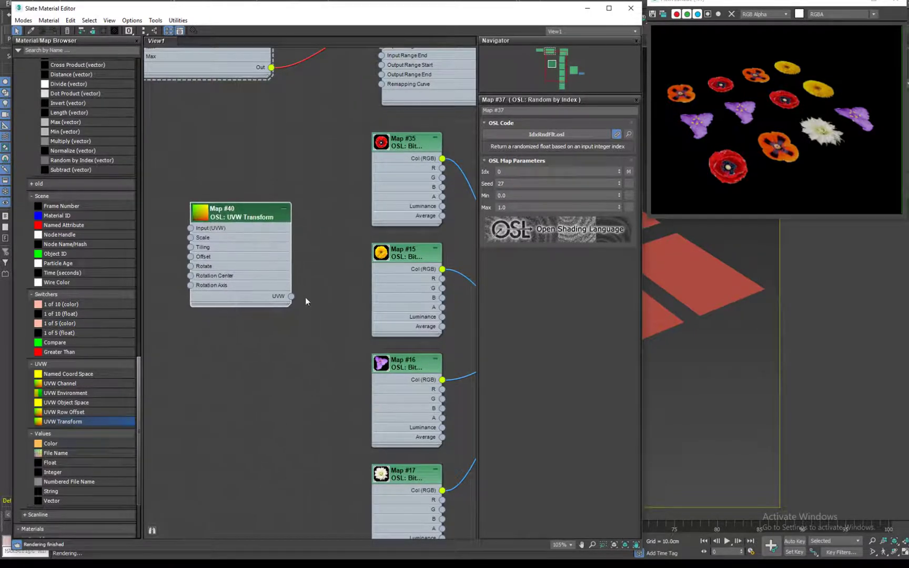
Wire the UVW Transform output into the UV Coordinate inputs of all five flower bitmaps.
{"action": "left_click_drag", "start_coordinate": [291, 296], "coordinate": [374, 157]}
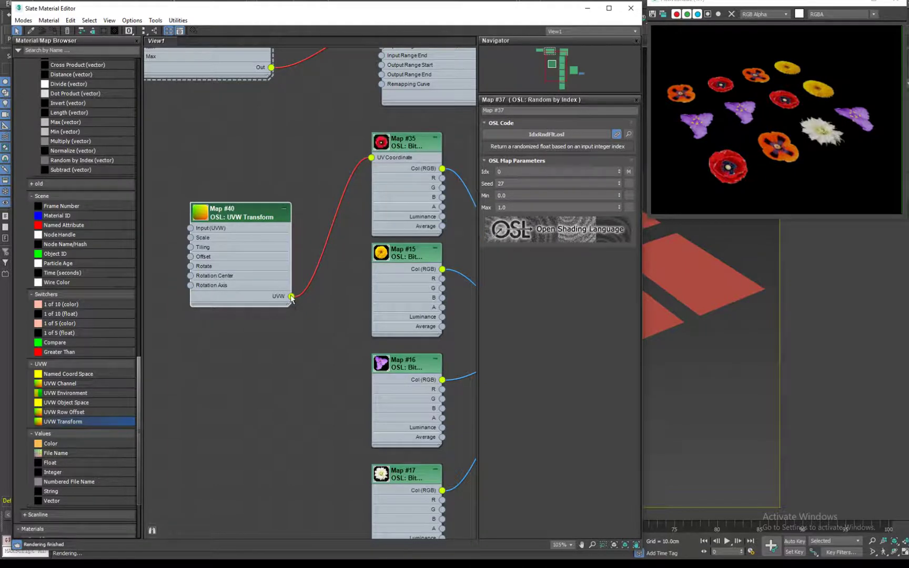
{"action": "scroll", "scroll_direction": "down", "scroll_amount": 3}
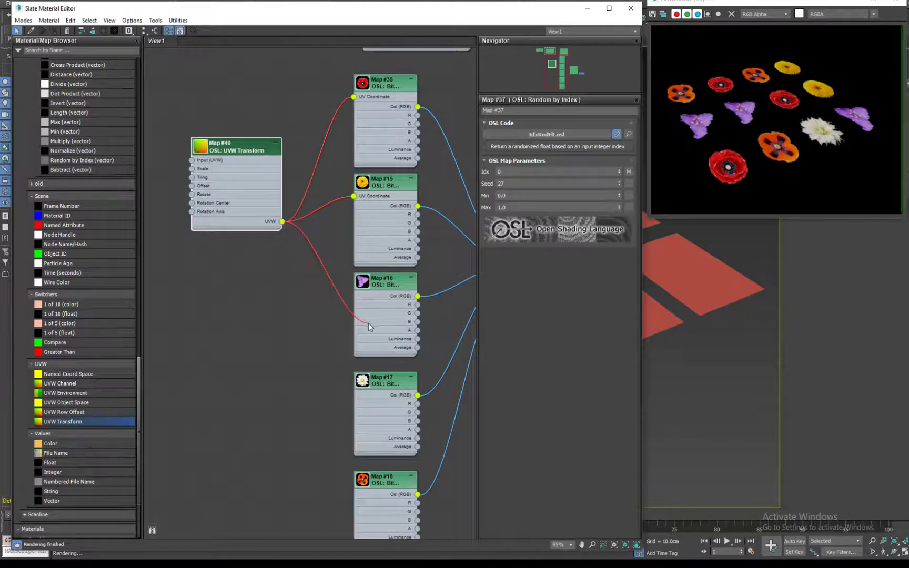
{"action": "left_click_drag", "start_coordinate": [236, 147], "coordinate": [240, 256]}
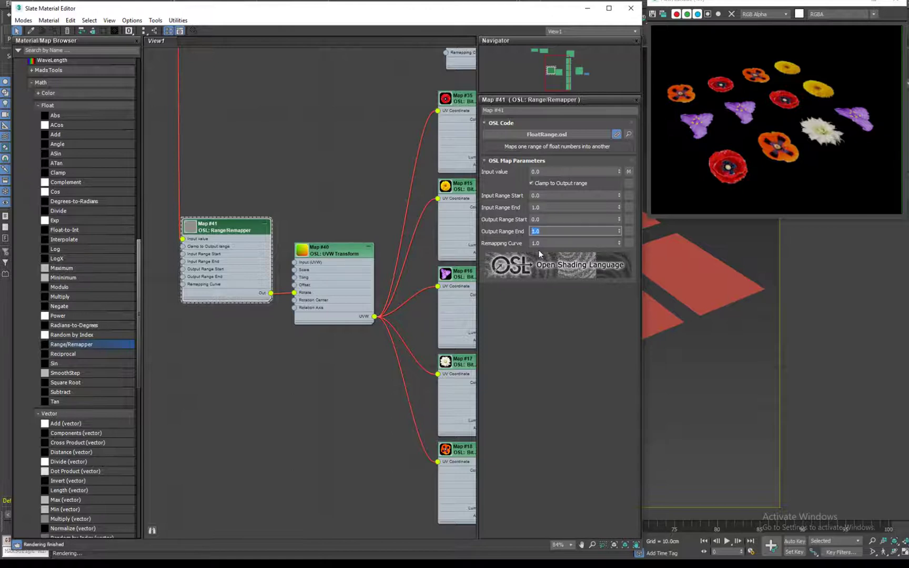
Set the rotate remapper's Output Range End to 50.0 and select another flower bitmap.
{"action": "type", "text": "50.0"}
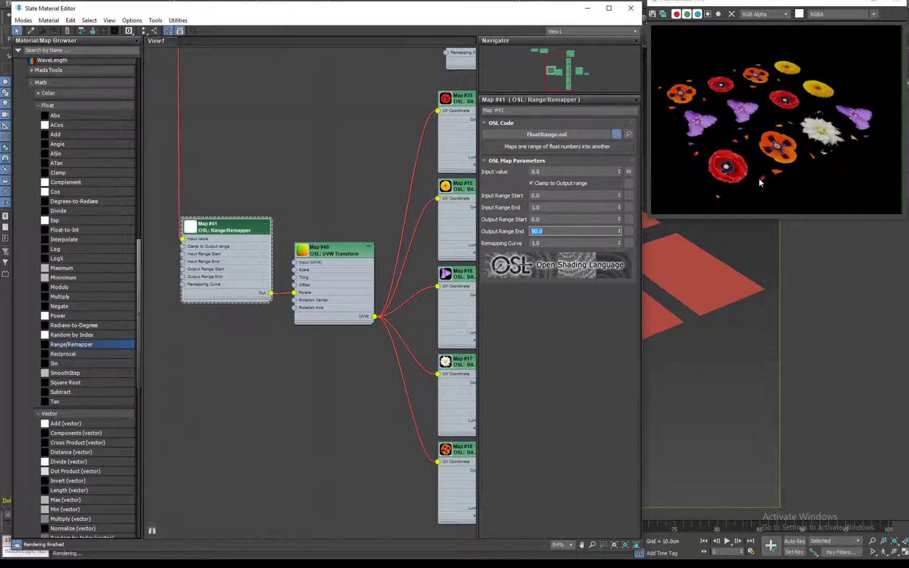
{"action": "mouse_move", "coordinate": [725, 189]}
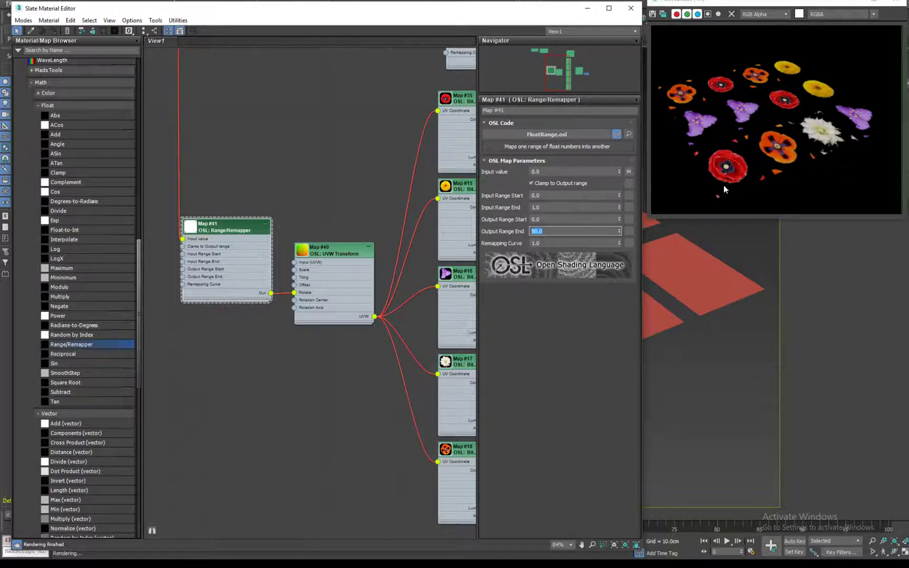
{"action": "mouse_move", "coordinate": [695, 166]}
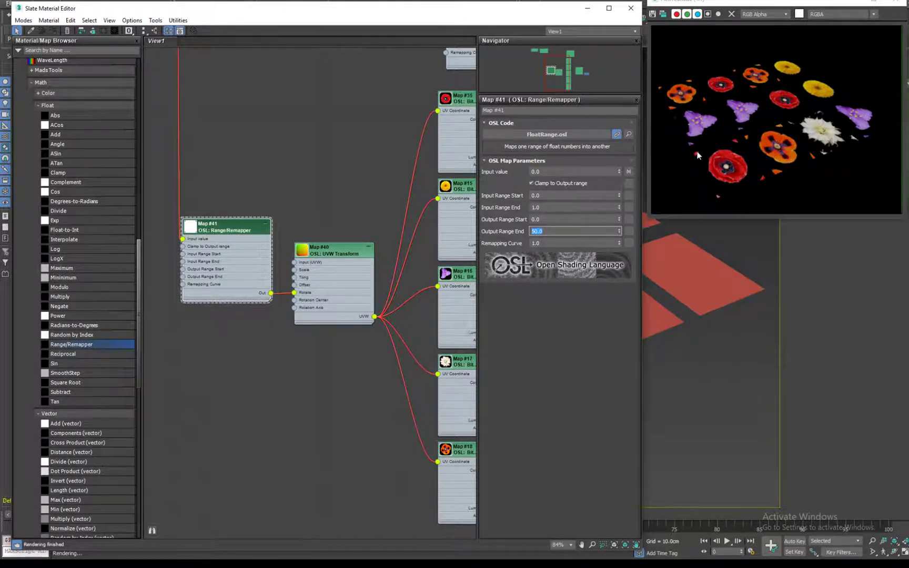
{"action": "mouse_move", "coordinate": [708, 156]}
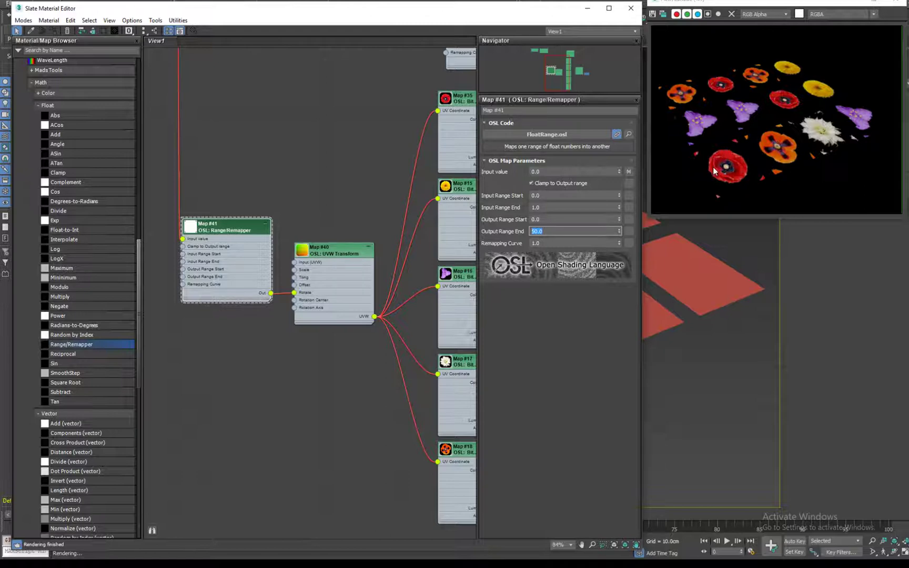
{"action": "mouse_move", "coordinate": [704, 171]}
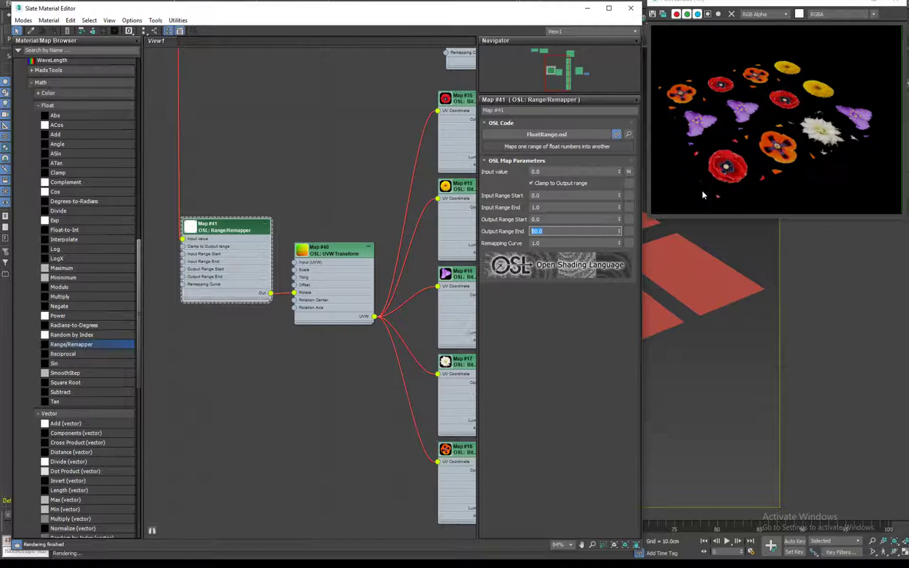
{"action": "mouse_move", "coordinate": [469, 233]}
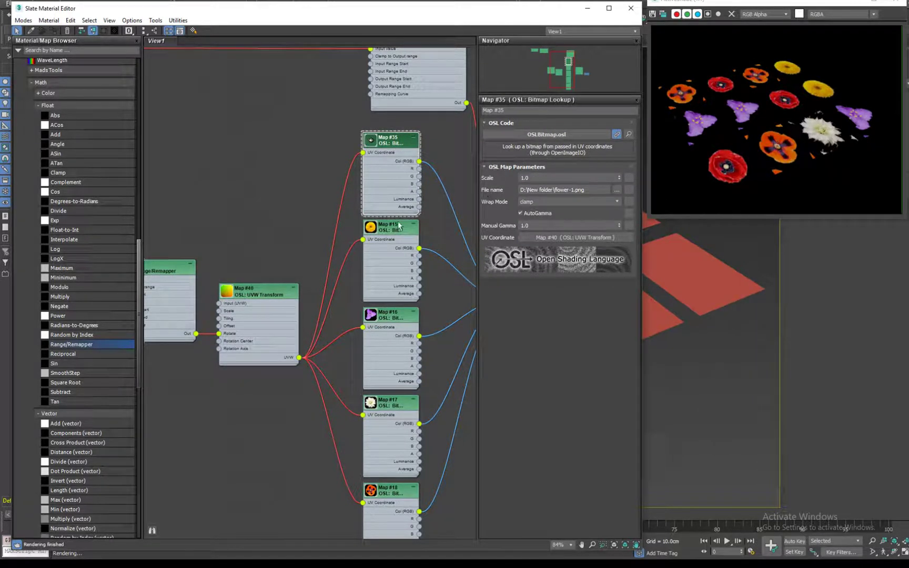
{"action": "left_click", "coordinate": [390, 228]}
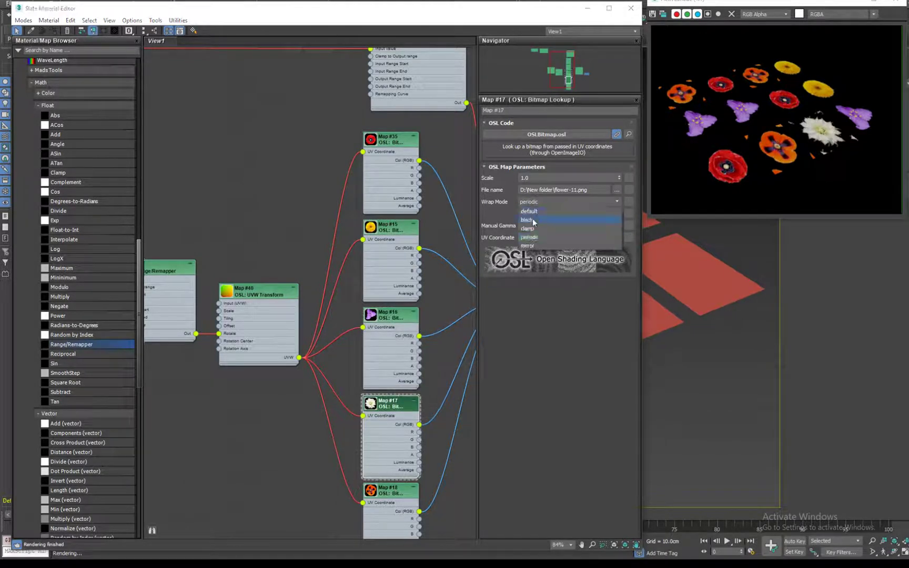
Set Wrap Mode to clamp on the white flower and flower-3x bitmaps.
{"action": "left_click", "coordinate": [527, 229]}
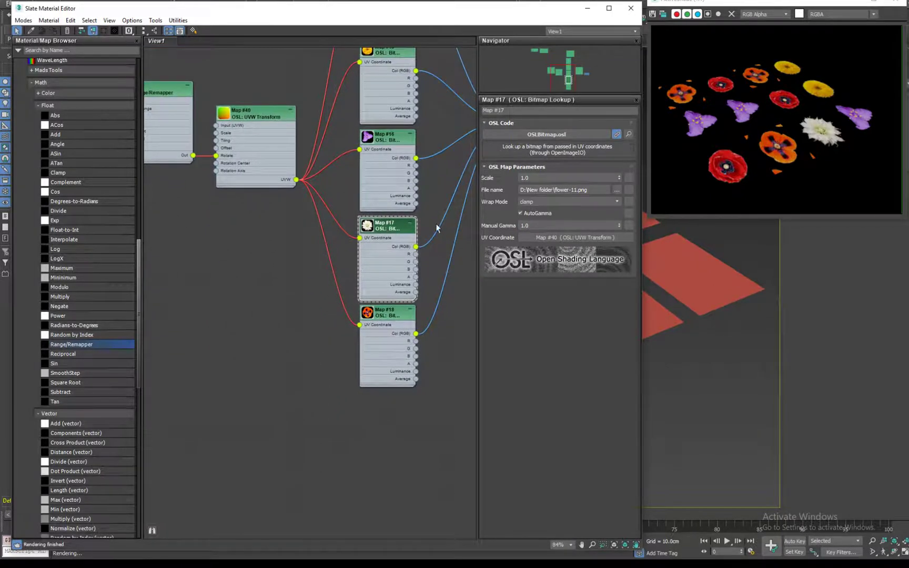
{"action": "mouse_move", "coordinate": [379, 324]}
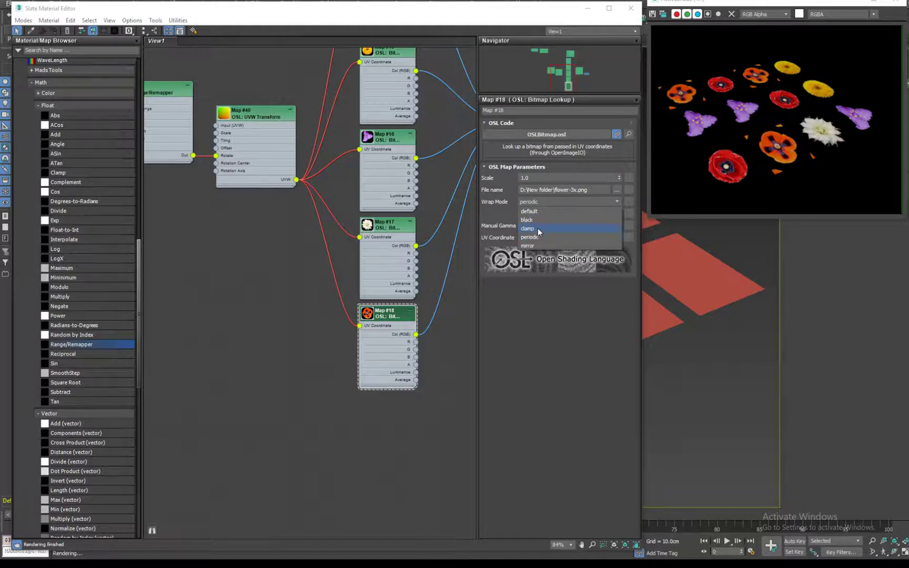
{"action": "left_click", "coordinate": [527, 229]}
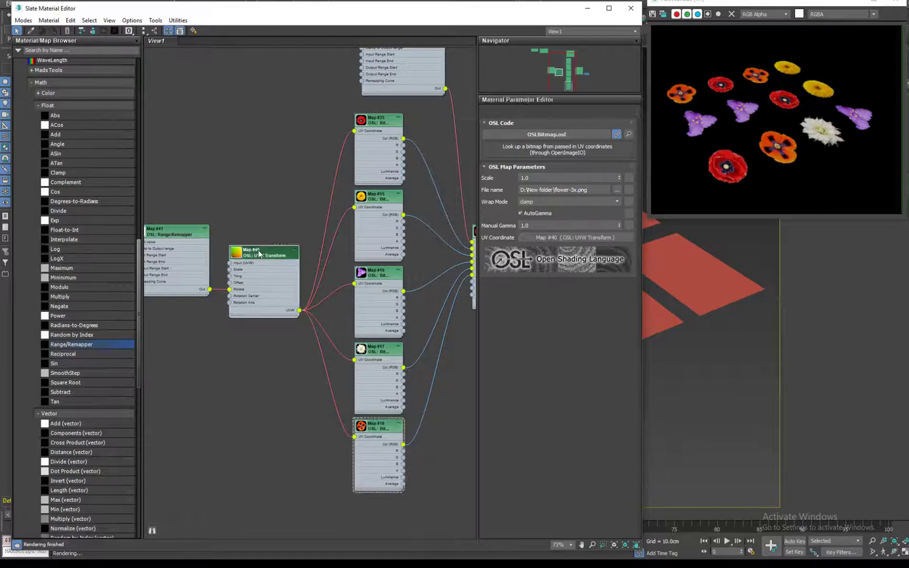
Select Map #41 Range/Remapper to set its Output Range End to 3614.436.
{"action": "left_click", "coordinate": [173, 231]}
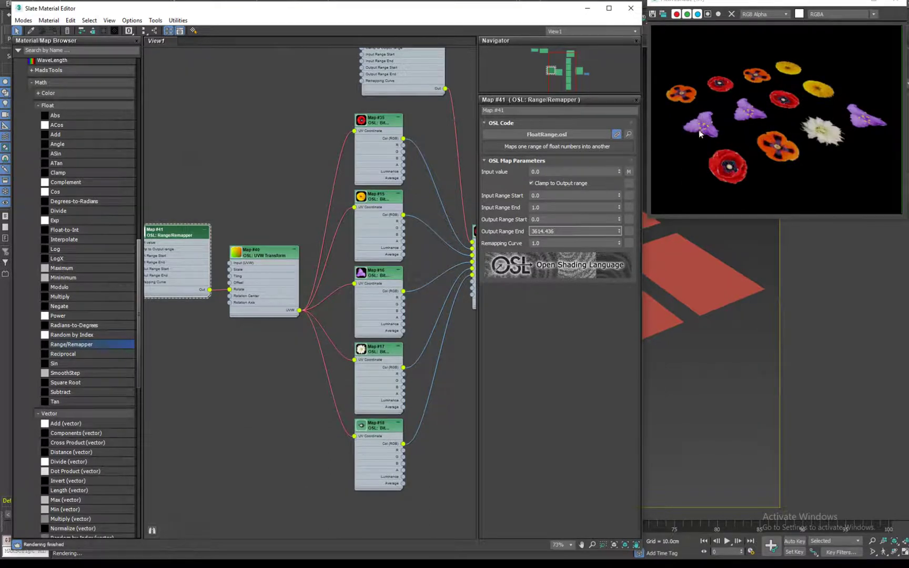
{"action": "mouse_move", "coordinate": [865, 113]}
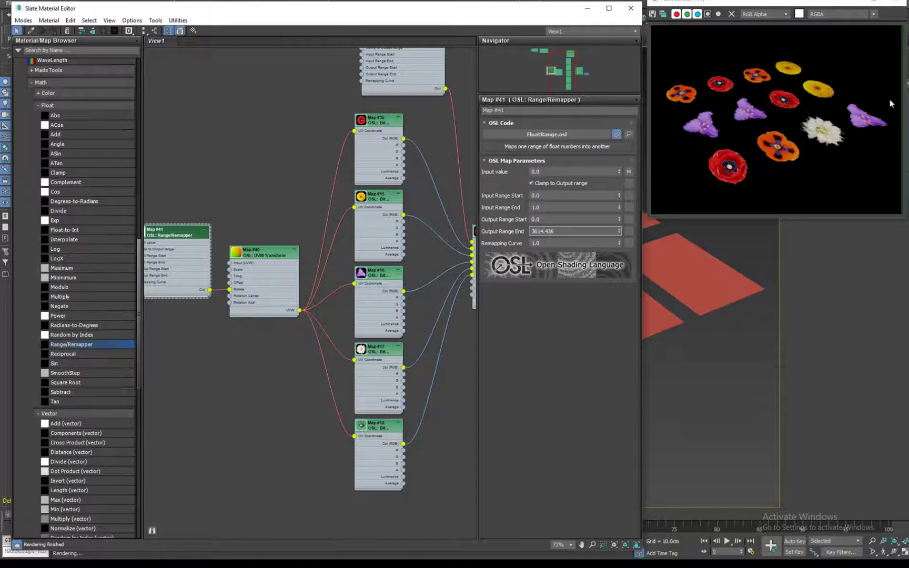
{"action": "mouse_move", "coordinate": [784, 155]}
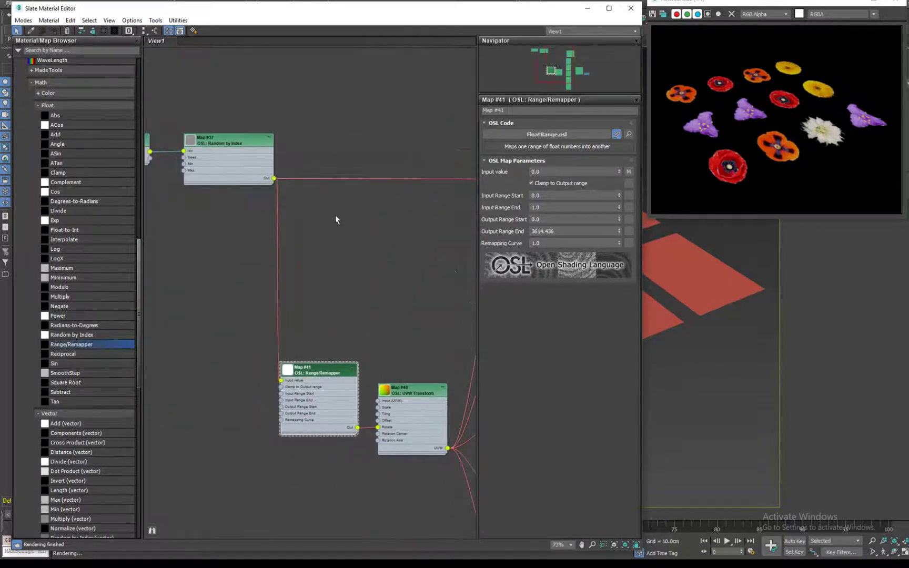
Select Map #37 Random by Index and change its Seed from 27 to 5.
{"action": "left_click", "coordinate": [229, 141]}
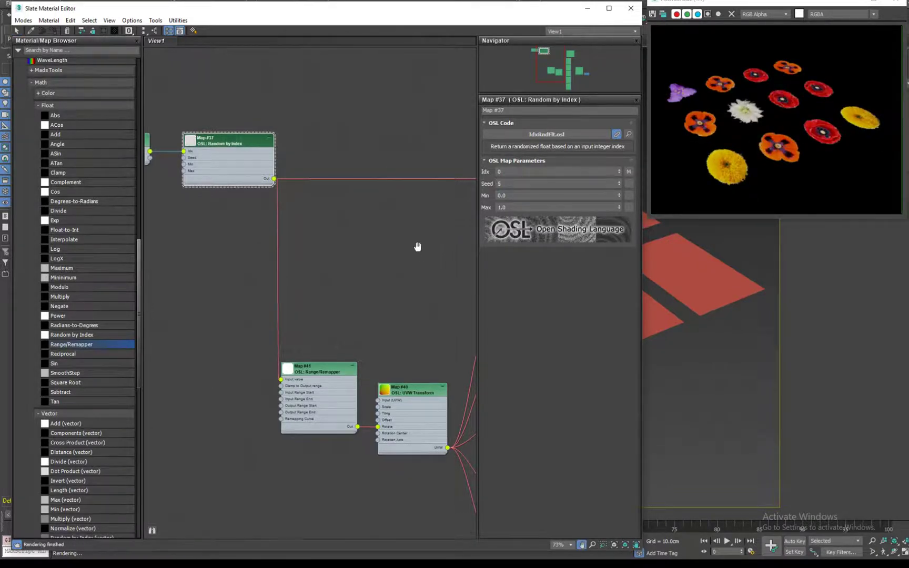
{"action": "scroll", "scroll_direction": "down", "scroll_amount": 3}
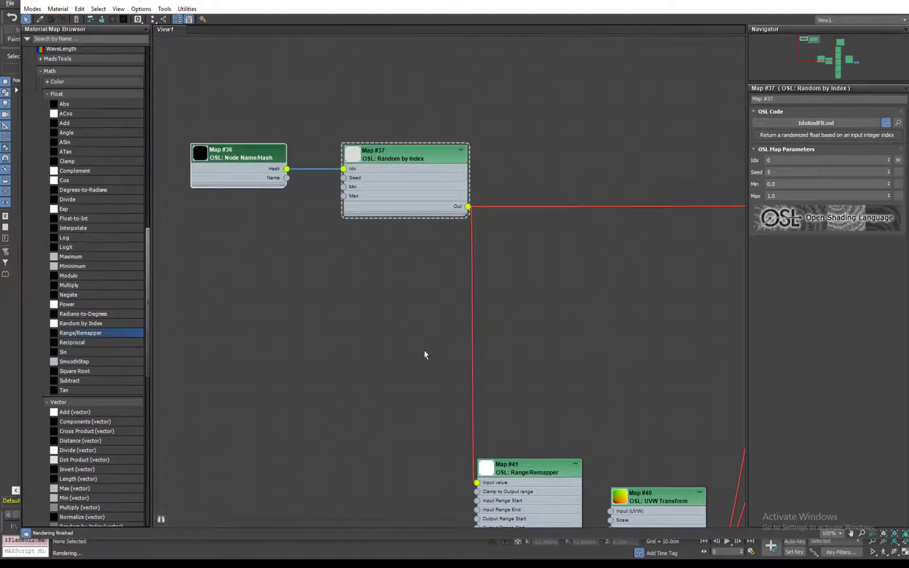
{"action": "mouse_move", "coordinate": [249, 178]}
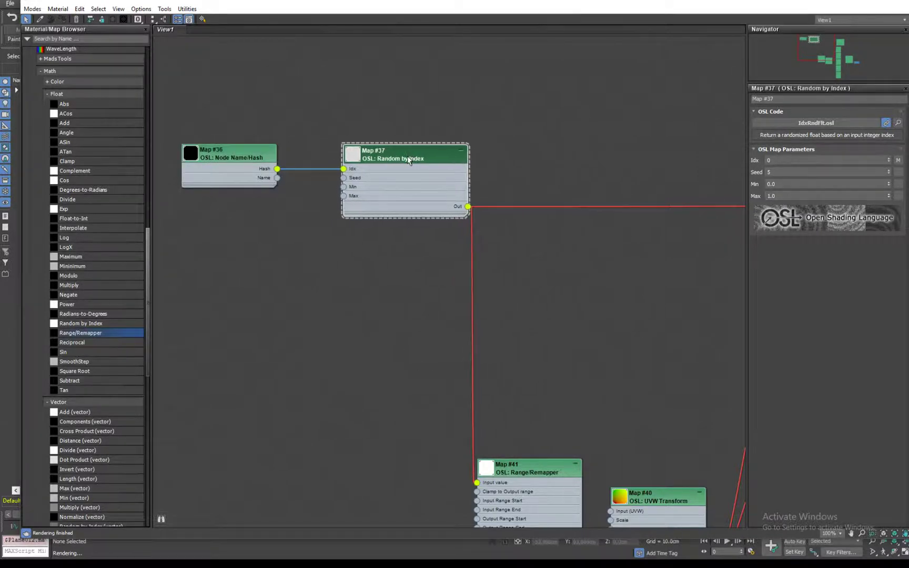
{"action": "right_click", "coordinate": [408, 160]}
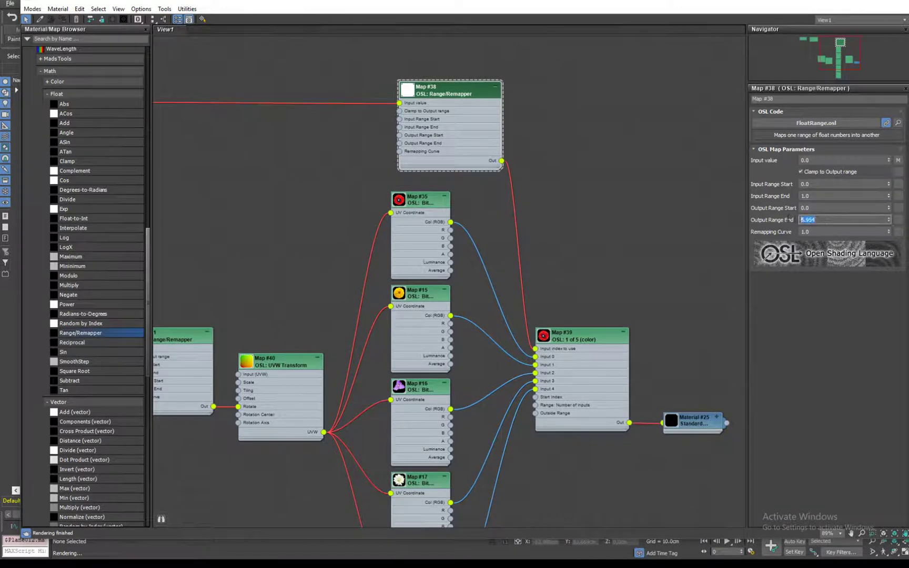
{"action": "mouse_move", "coordinate": [423, 343]}
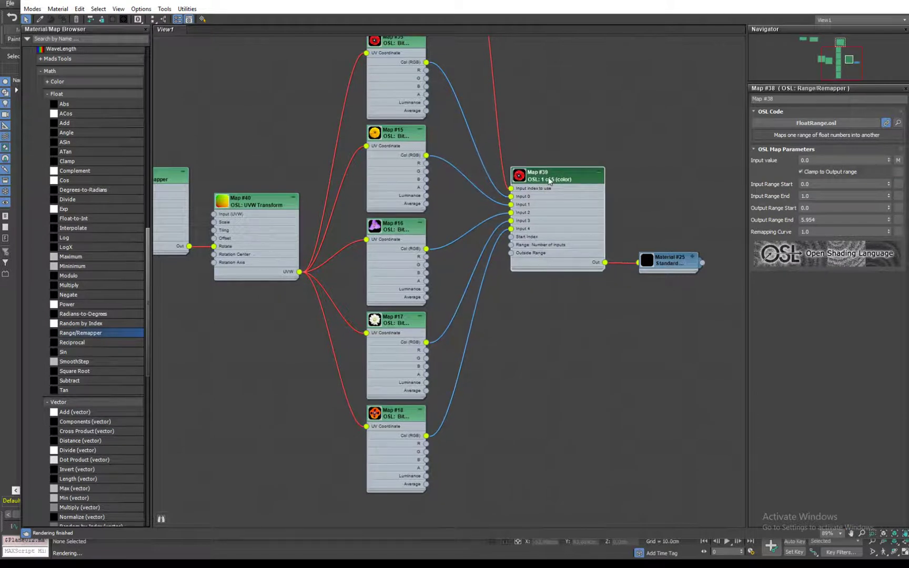
{"action": "left_click", "coordinate": [550, 179]}
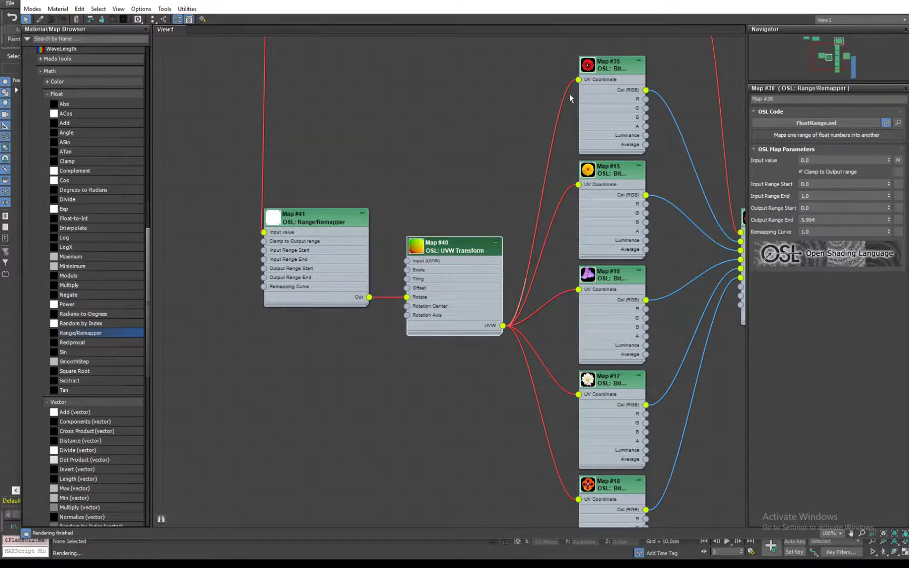
{"action": "mouse_move", "coordinate": [547, 405]}
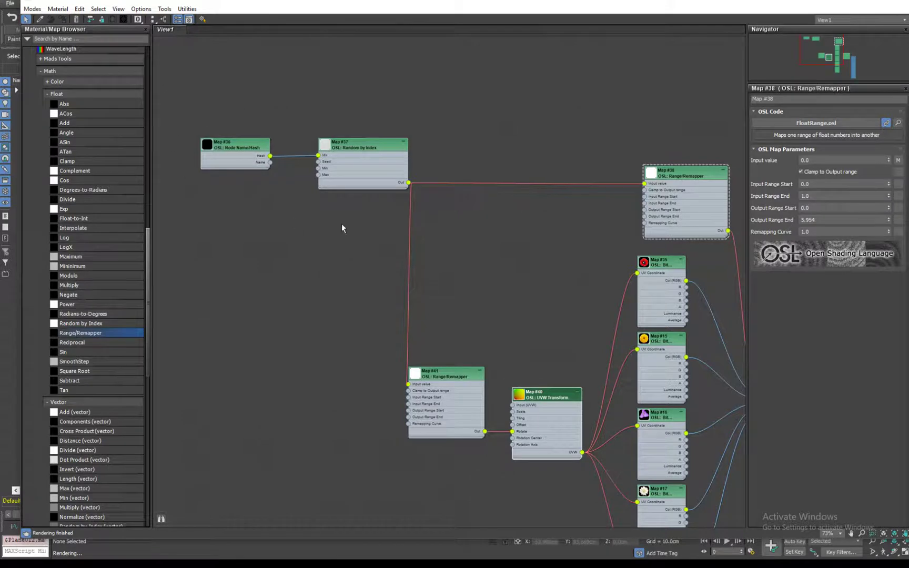
{"action": "mouse_move", "coordinate": [448, 342]}
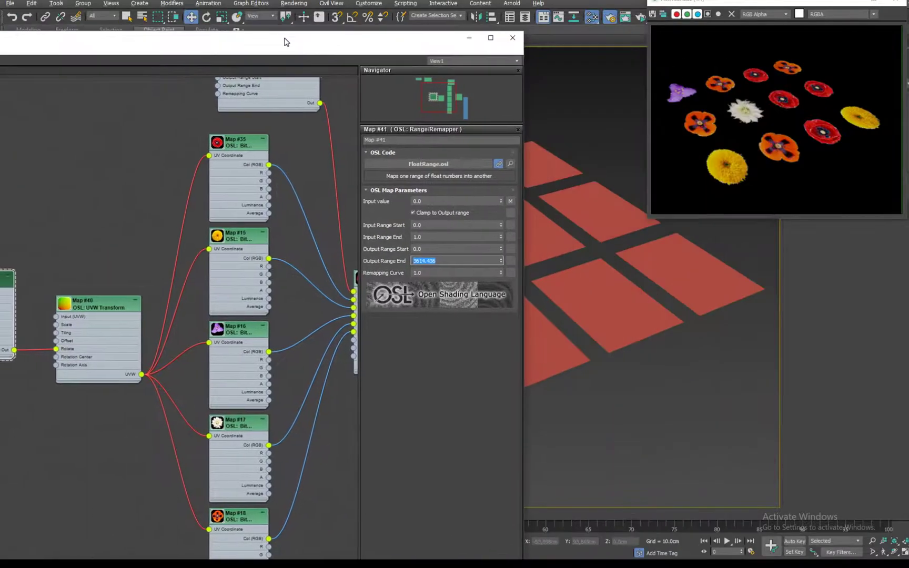
Drag the Slate Material Editor down to reveal the planes in the Perspective viewport.
{"action": "left_click", "coordinate": [491, 37]}
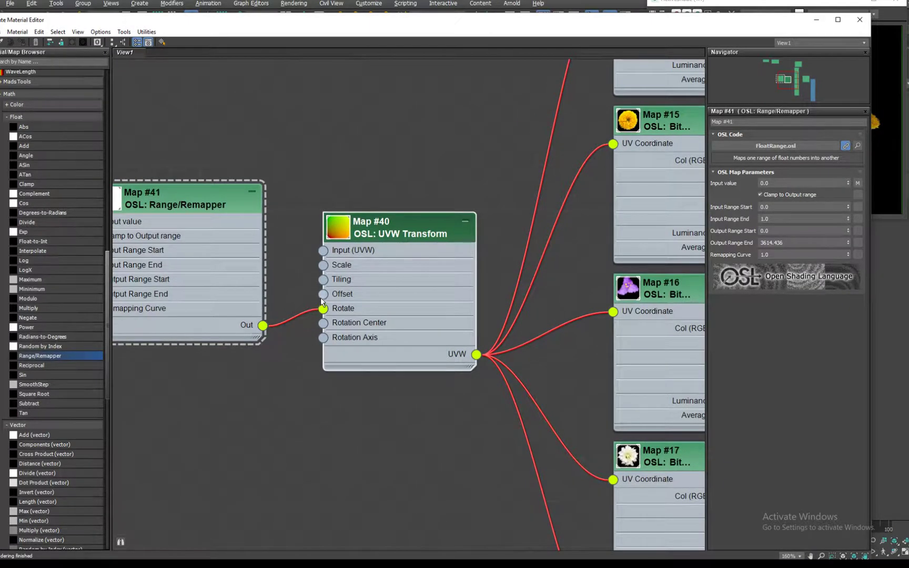
{"action": "mouse_move", "coordinate": [323, 268]}
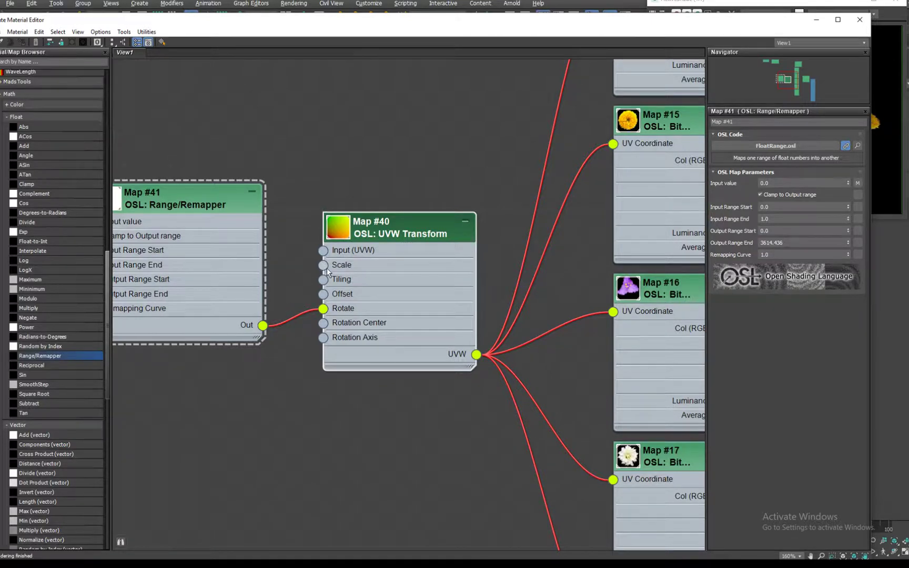
{"action": "scroll", "scroll_direction": "down", "scroll_amount": 3}
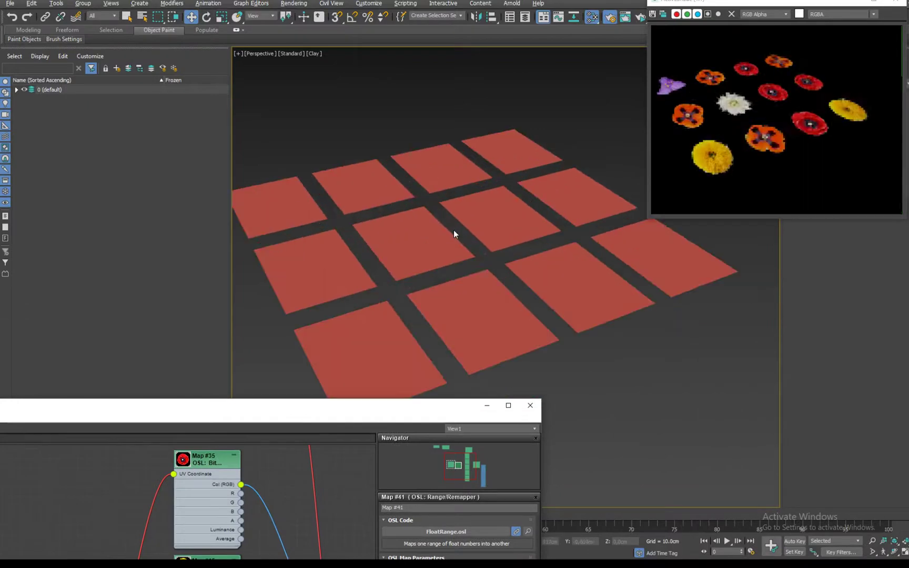
Restore the Slate editor and set the Random by Index seed to 3.
{"action": "left_click", "coordinate": [392, 341]}
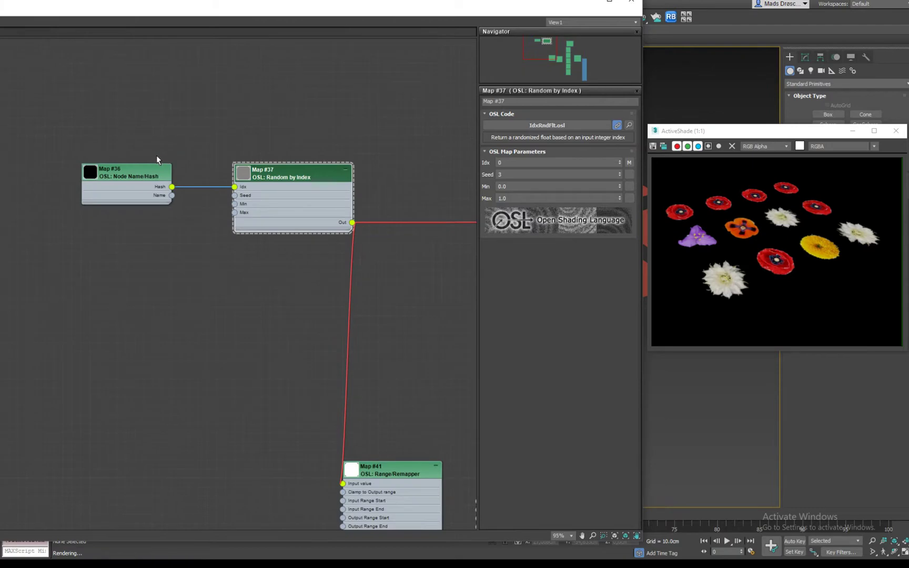
{"action": "scroll", "scroll_direction": "down", "scroll_amount": 3}
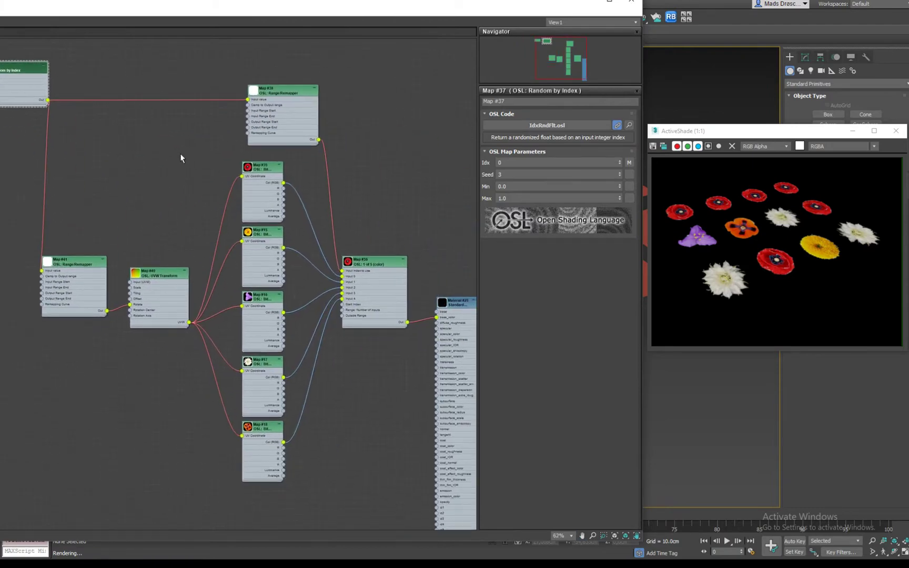